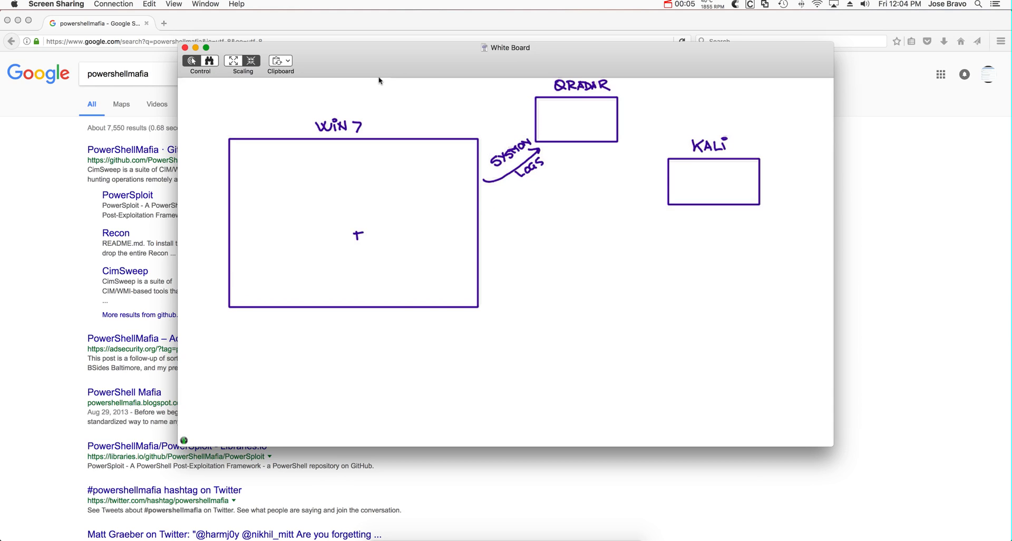
- Write FILE in the Win7 box on the White Board and strike it through
text(FILE)
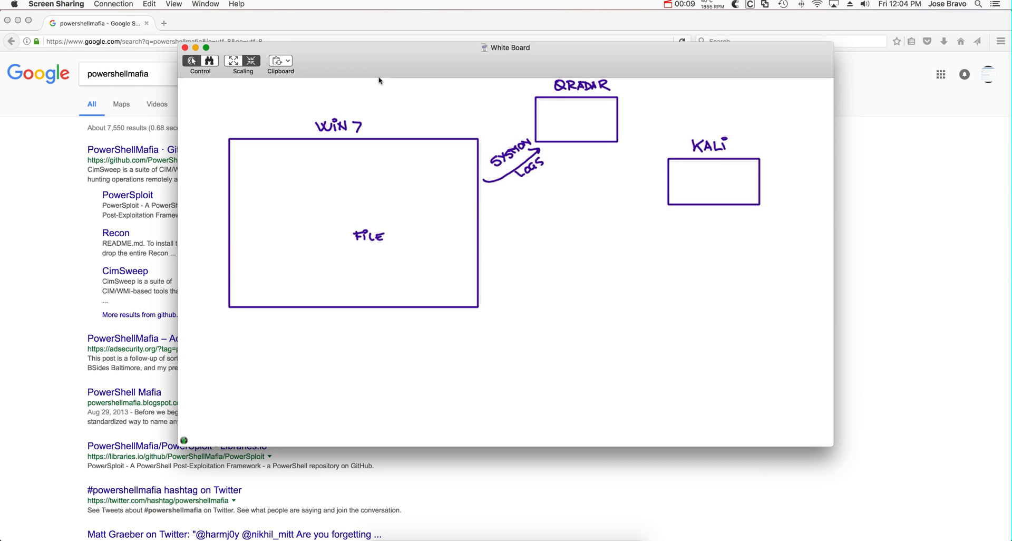
drag(353, 227, 382, 247)
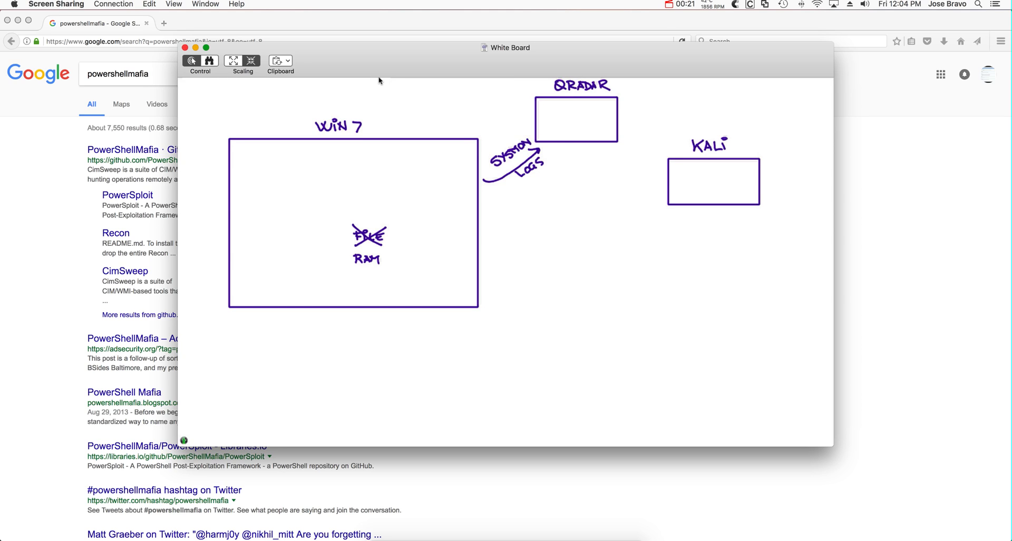
mouse_move(250, 282)
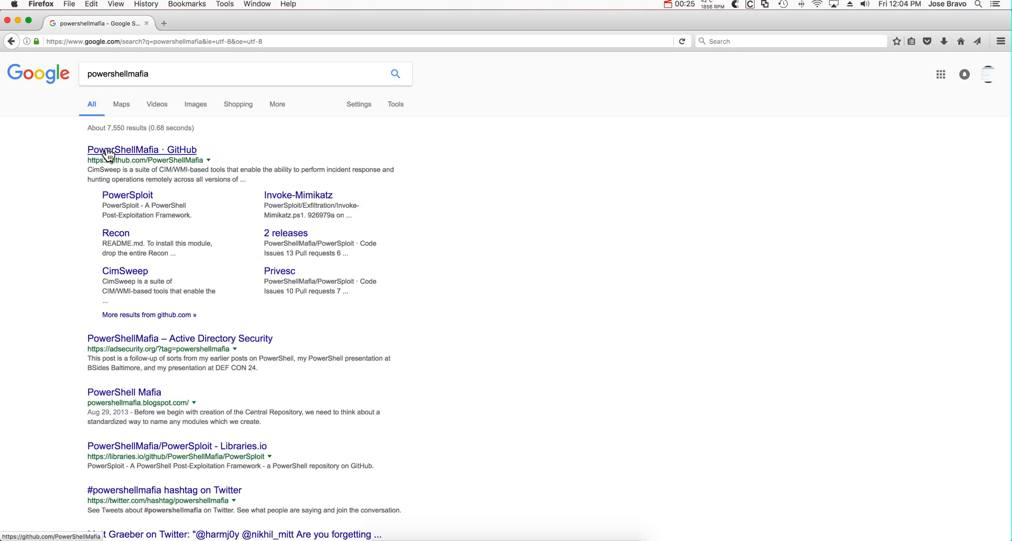
- Open the PowerShellMafia organization page from the GitHub search results
click(141, 149)
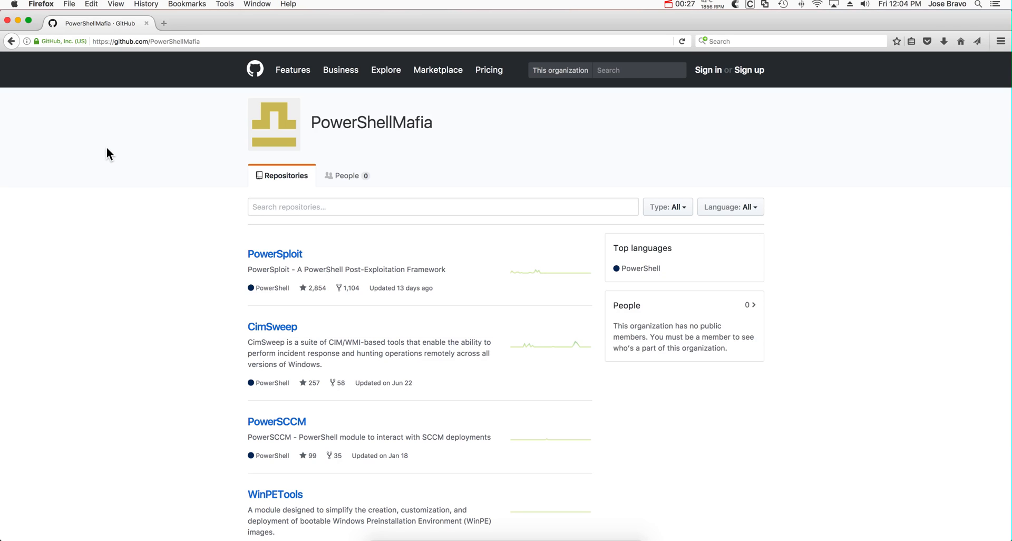
mouse_move(167, 237)
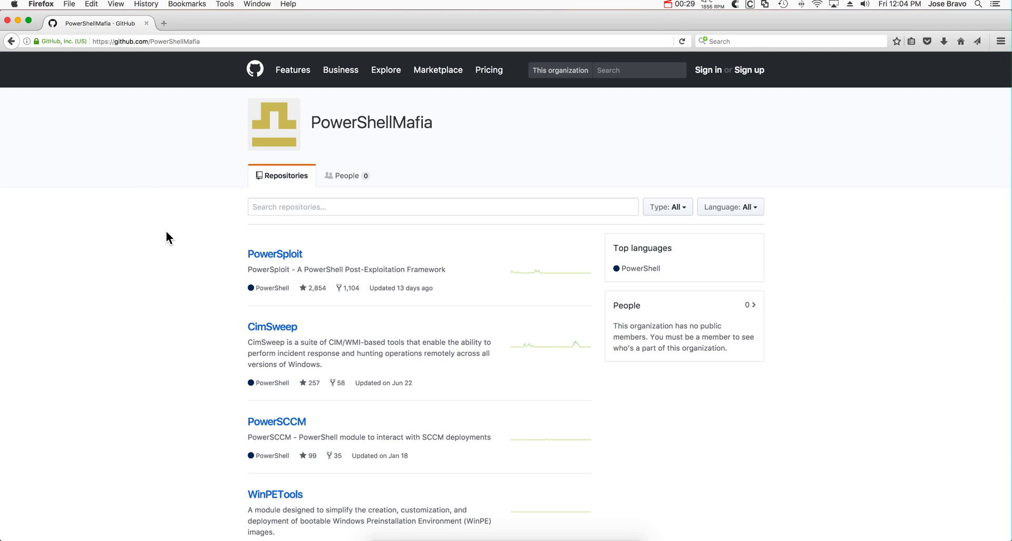
mouse_move(275, 253)
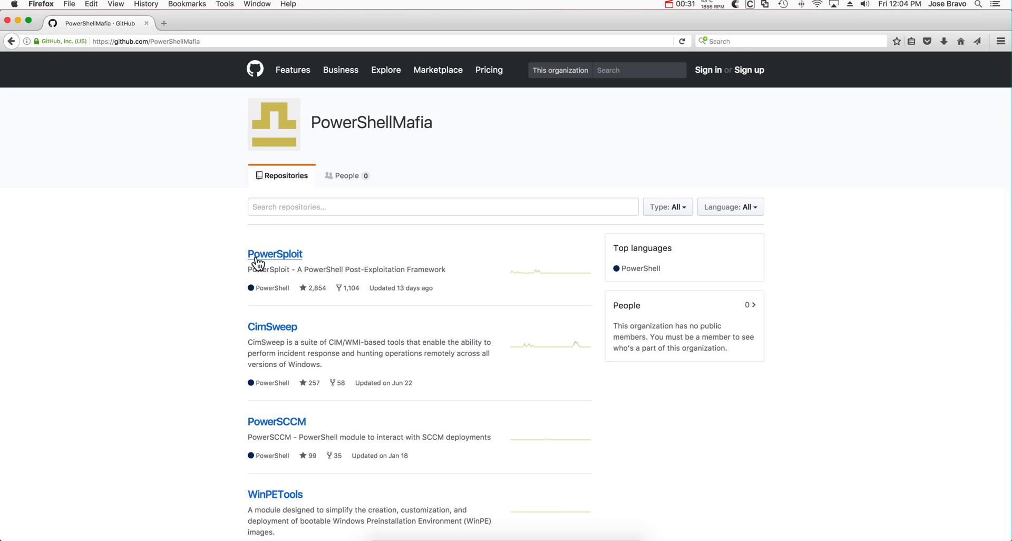
mouse_move(234, 262)
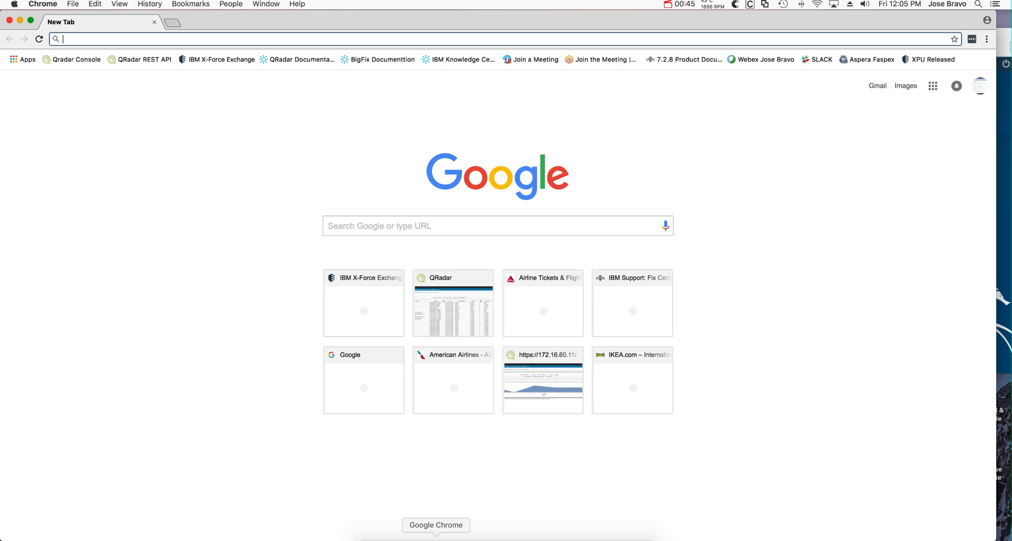
- Open the QRadar Console bookmark to show the empty All Offenses view
click(452, 302)
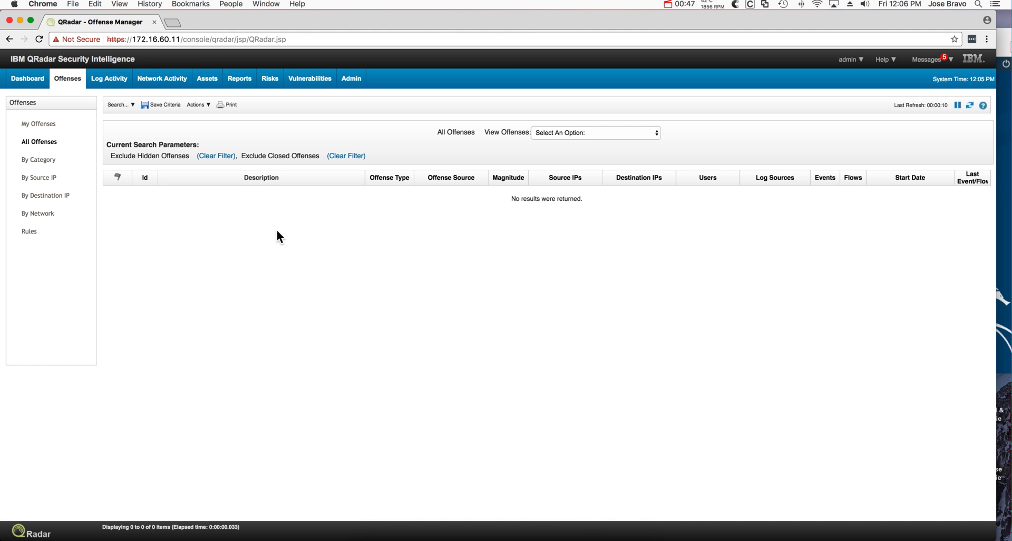
mouse_move(504, 537)
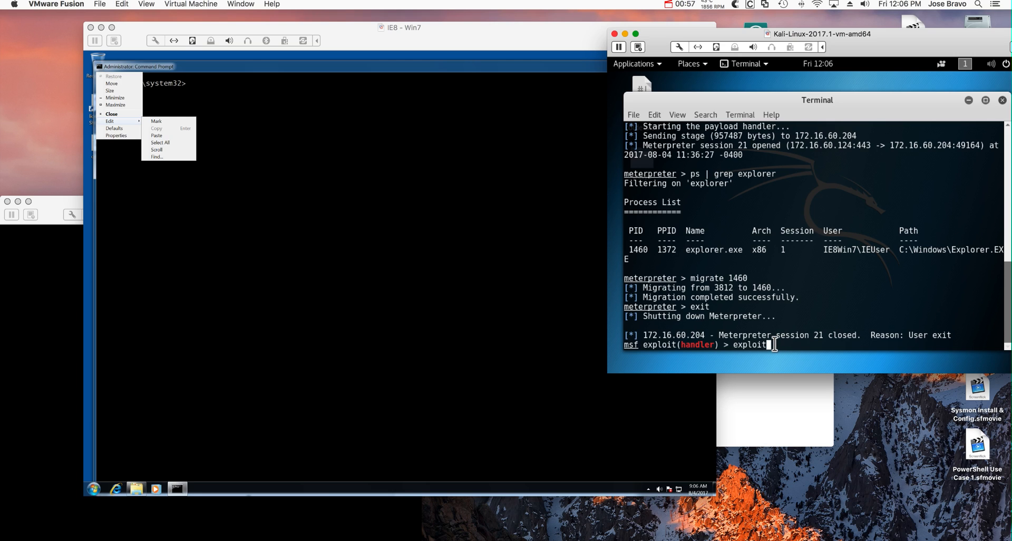
- Paste the Invoke-DllInjection command targeting explorer with calc.dll into the Win7 prompt
key(Return)
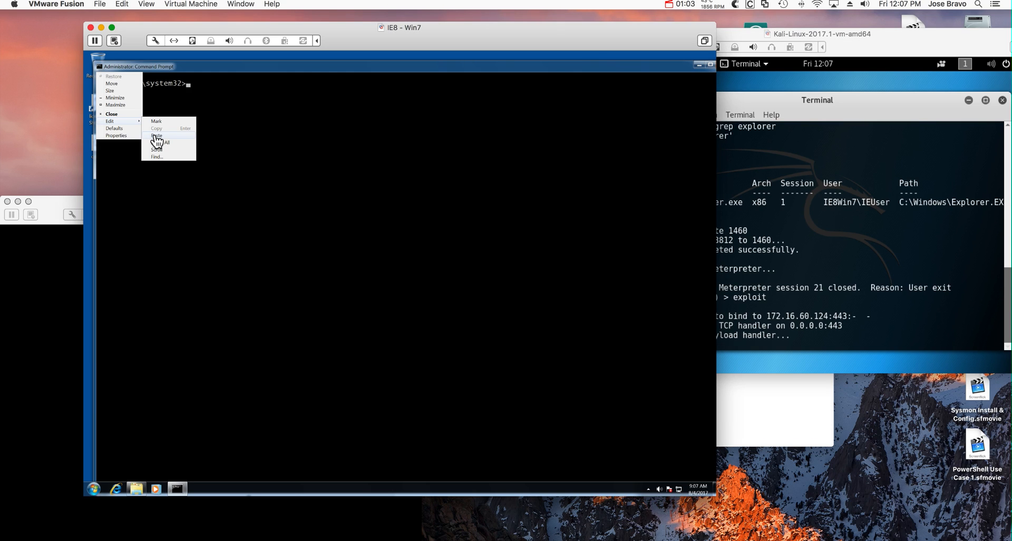
click(156, 135)
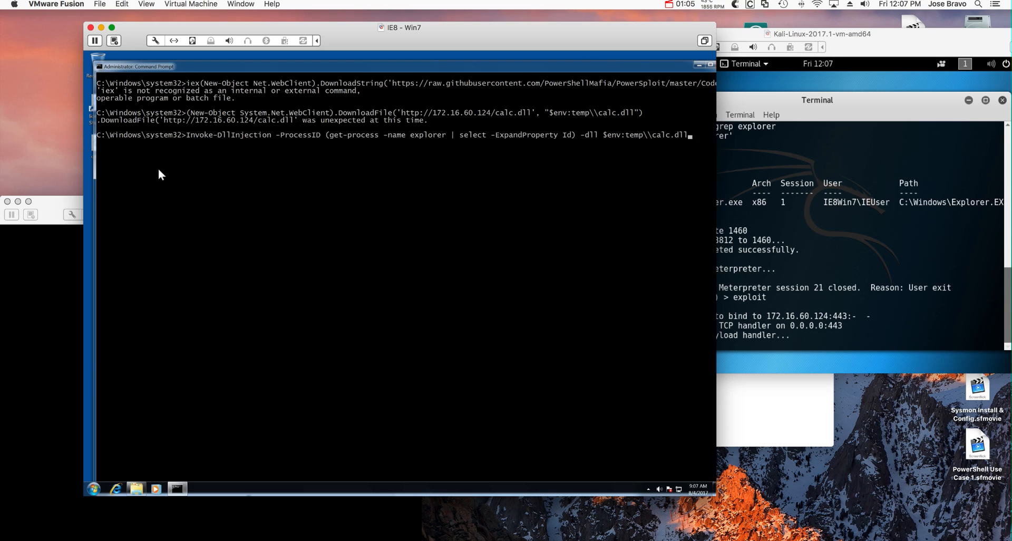
mouse_move(198, 143)
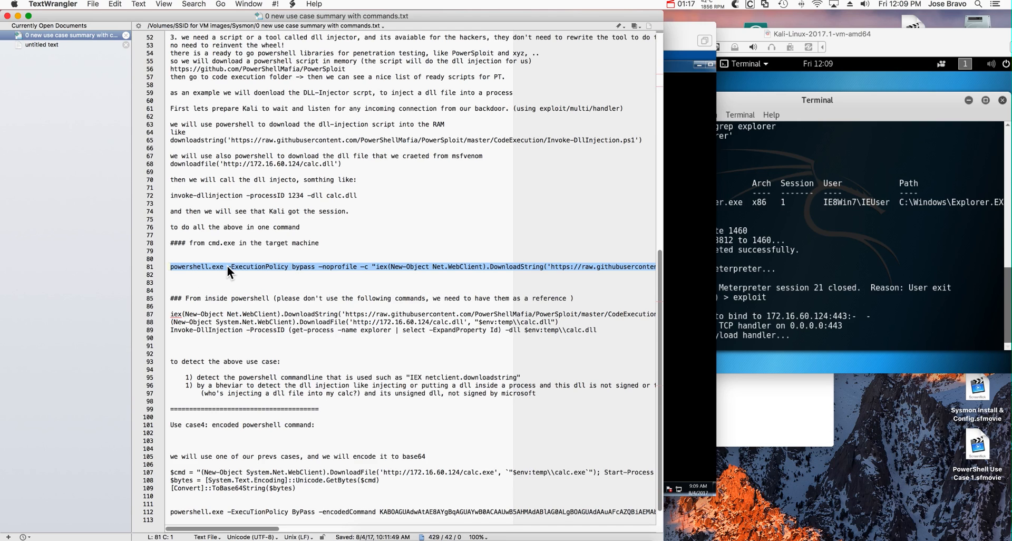
mouse_move(340, 274)
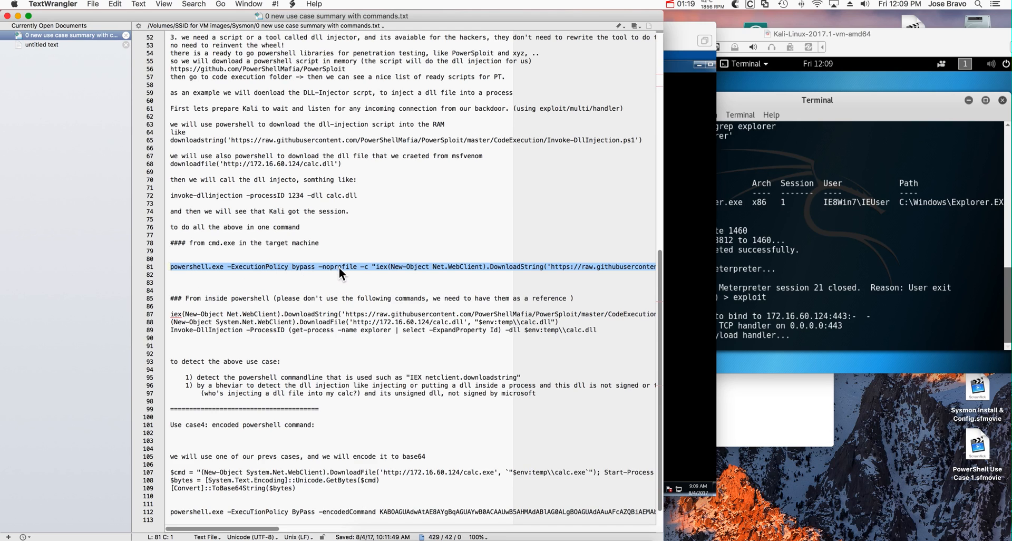
mouse_move(395, 272)
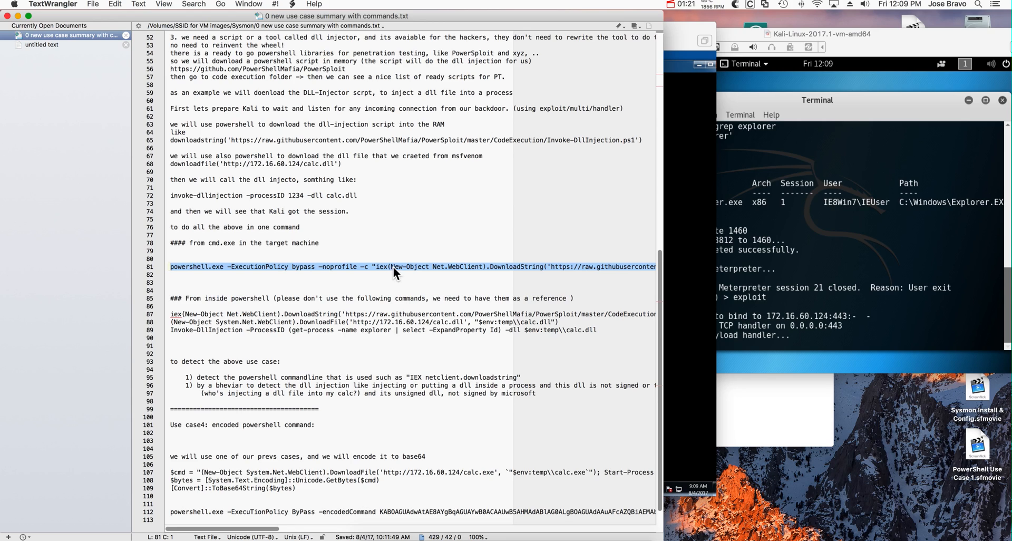
mouse_move(394, 271)
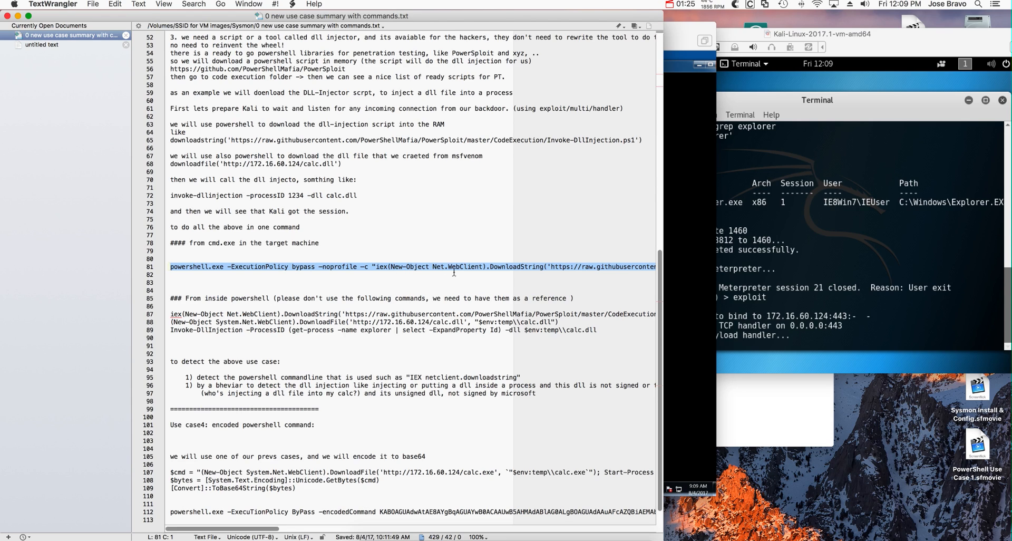
scroll(right, 3)
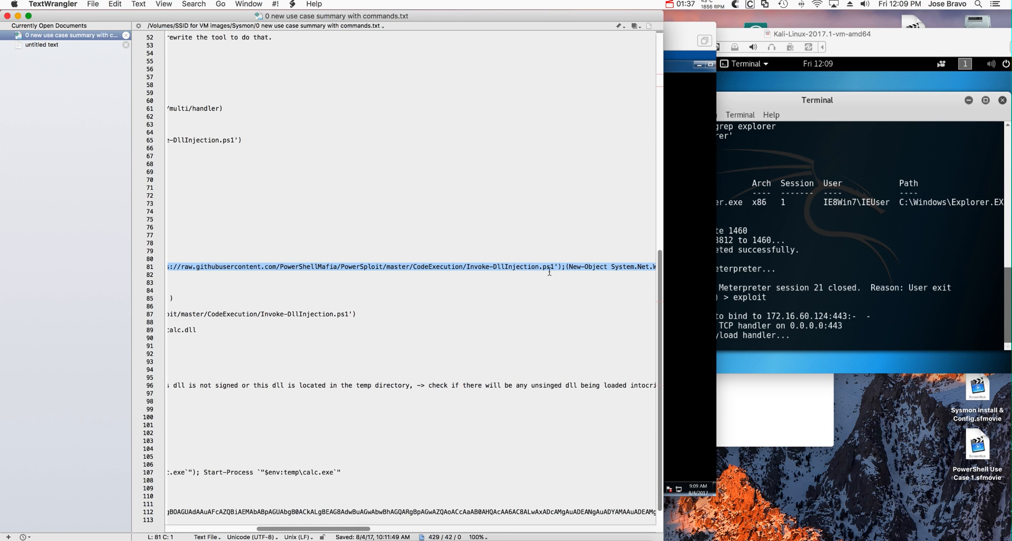
scroll(right, 3)
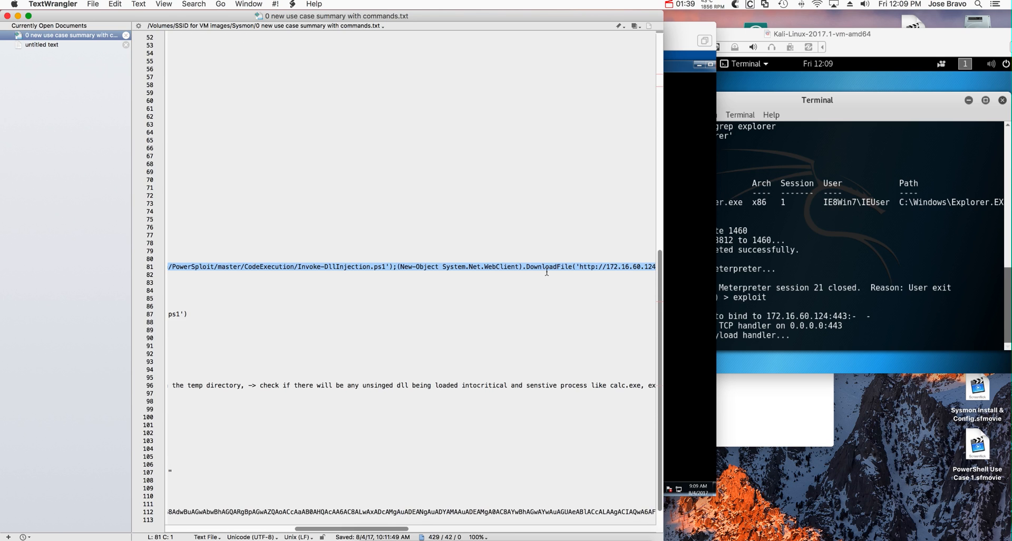
scroll(right, 3)
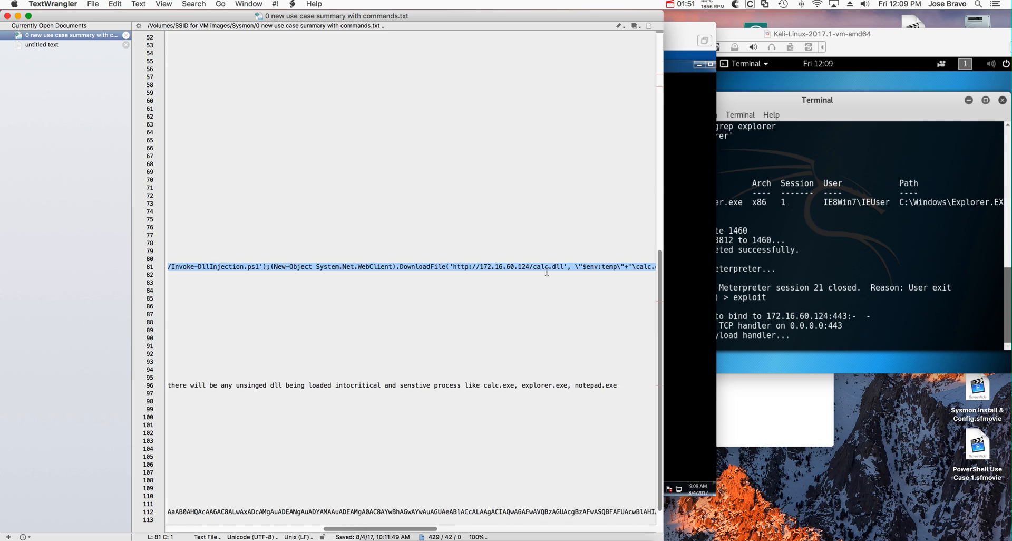
scroll(right, 3)
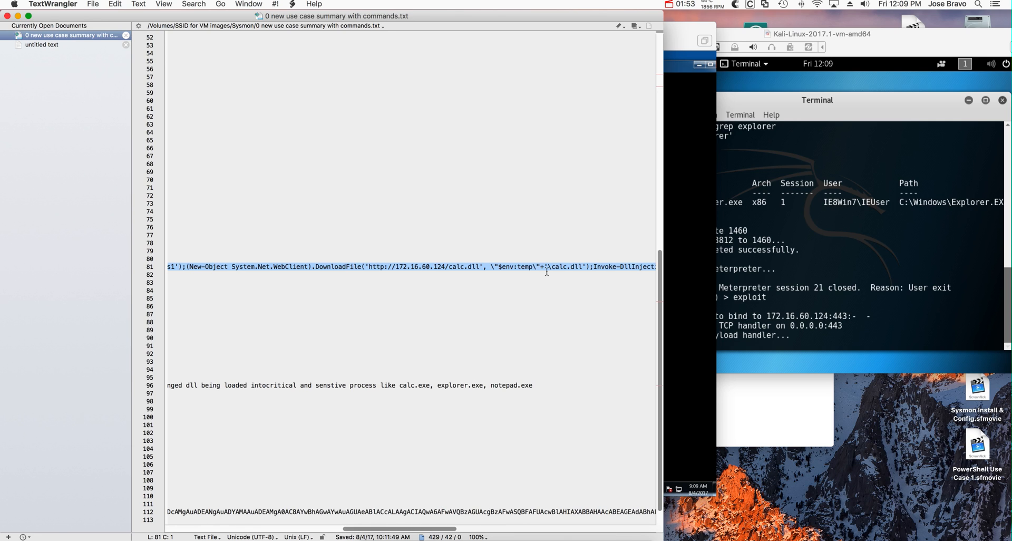
scroll(right, 3)
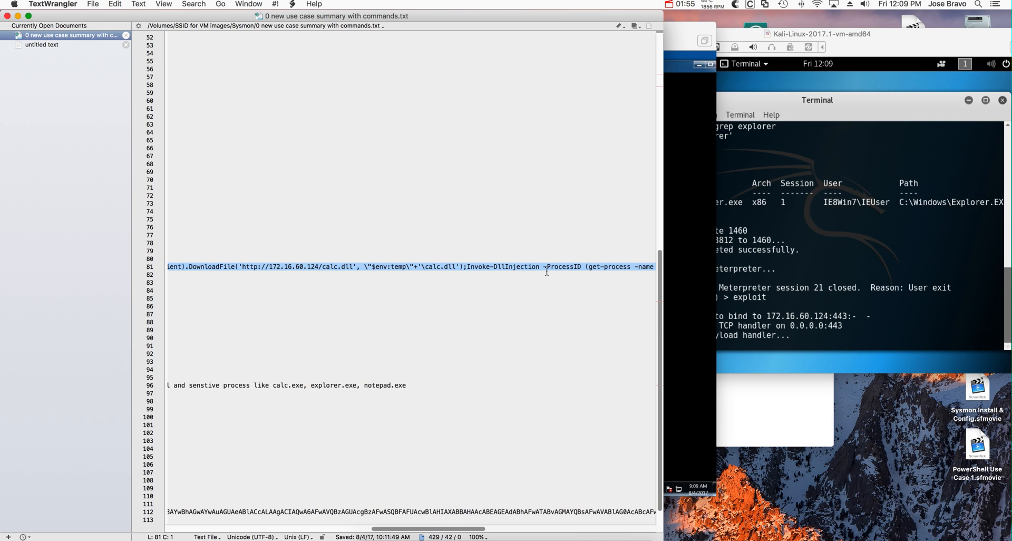
mouse_move(523, 271)
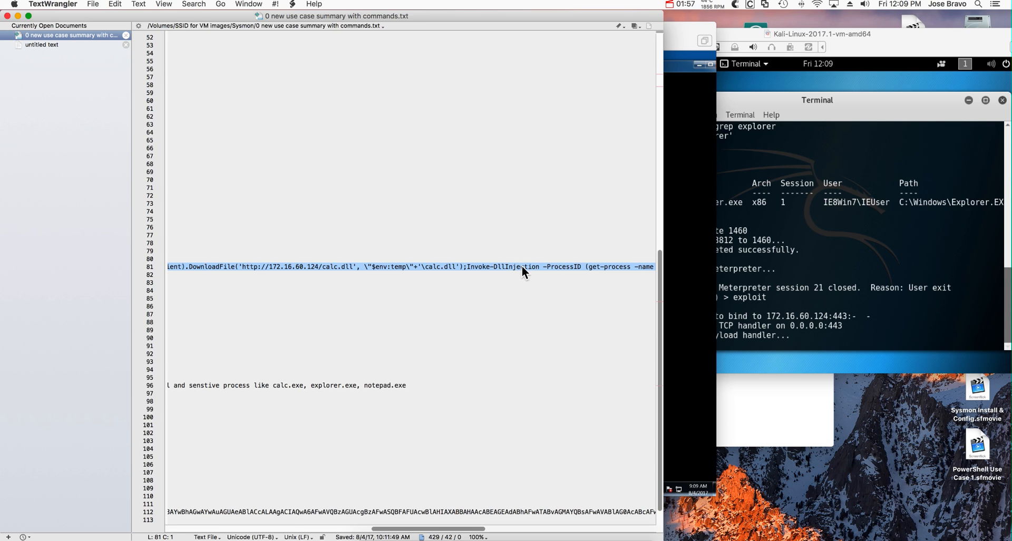
mouse_move(546, 275)
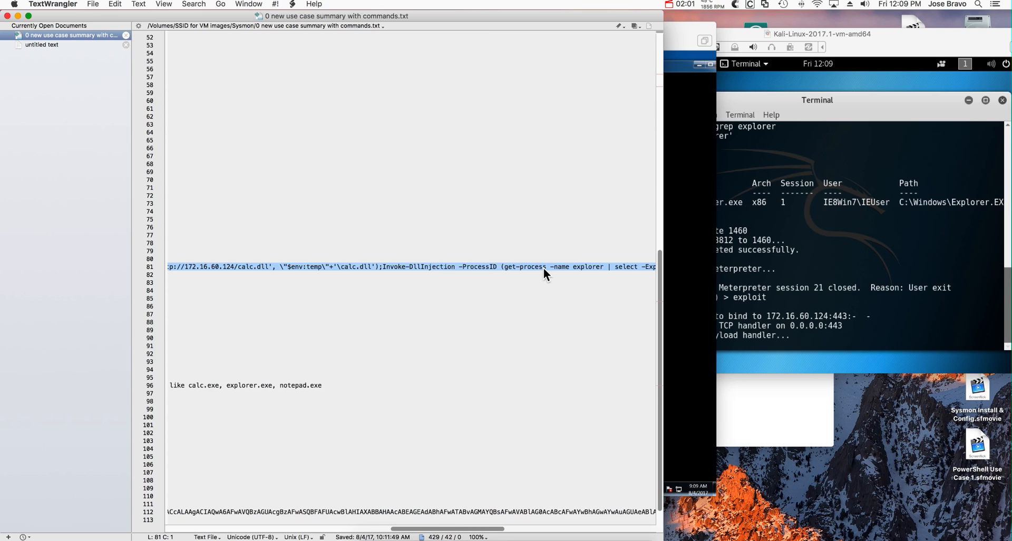
mouse_move(509, 273)
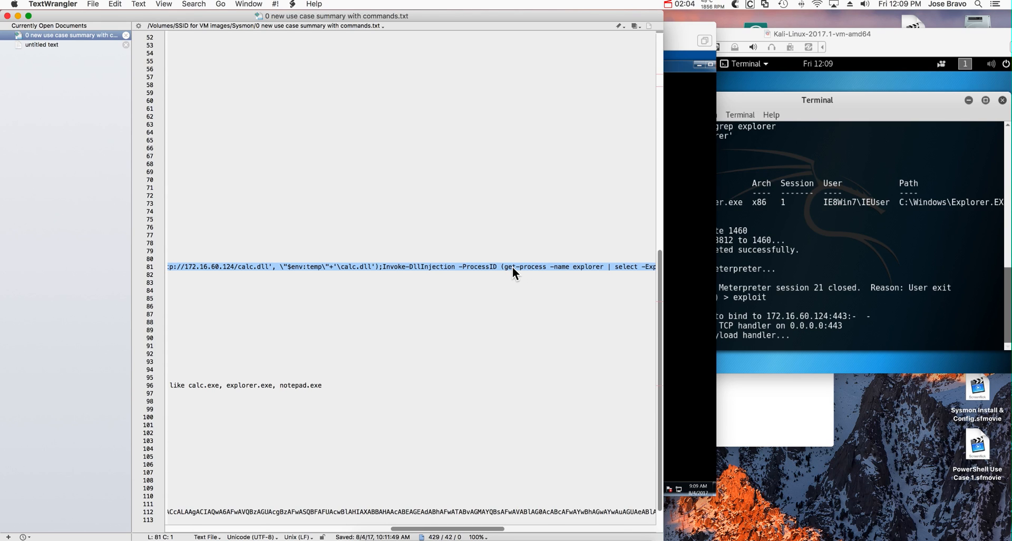
scroll(right, 3)
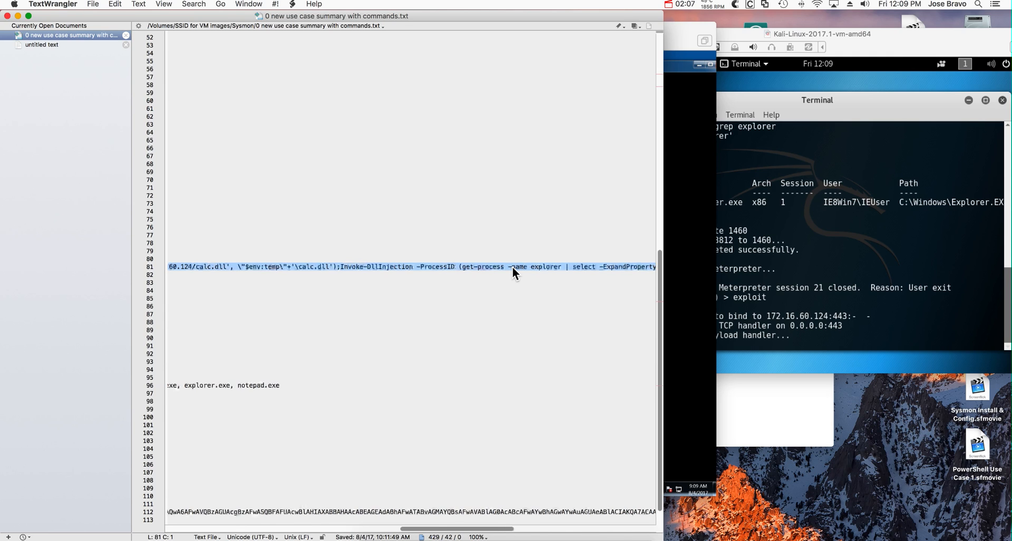
mouse_move(547, 275)
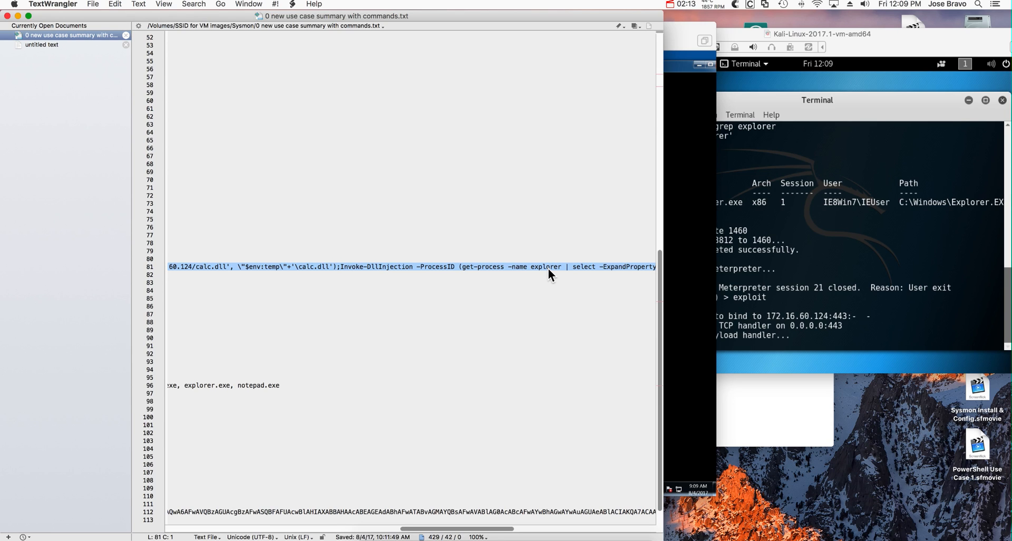
scroll(right, 3)
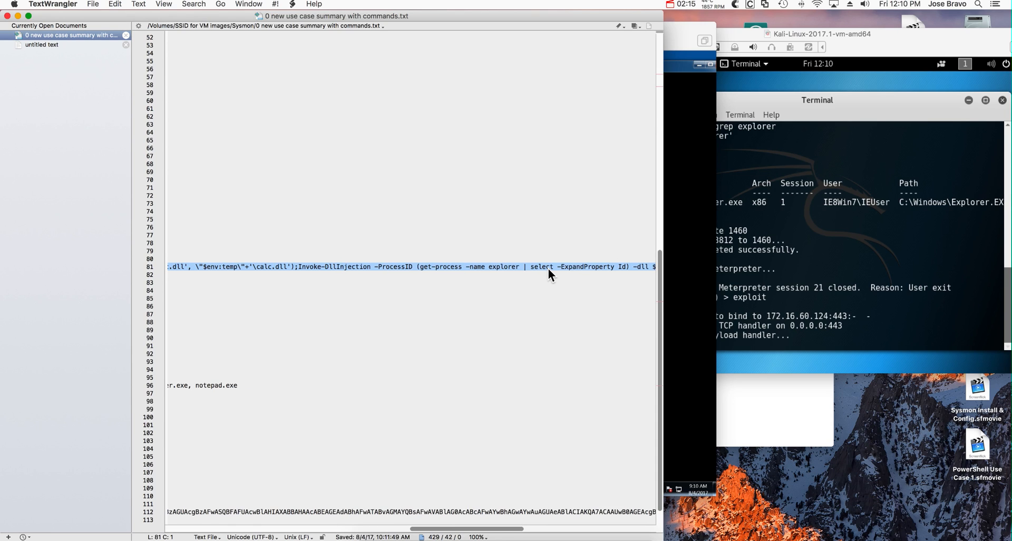
scroll(right, 3)
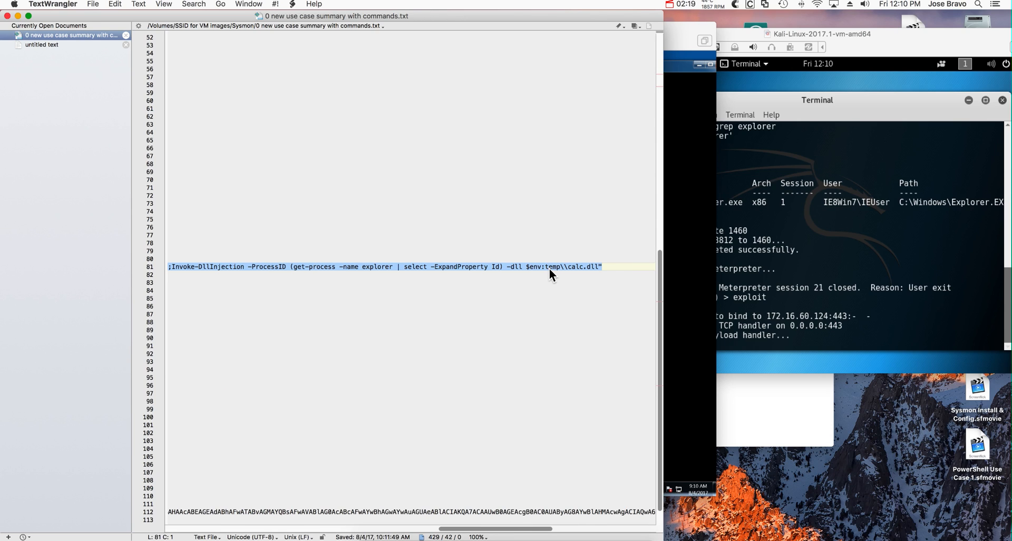
mouse_move(515, 274)
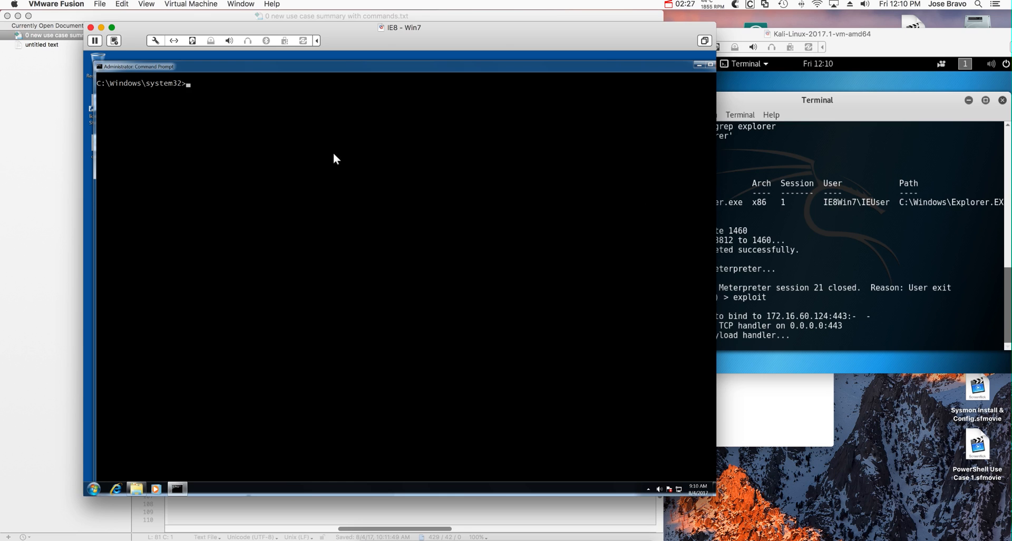
mouse_move(101, 73)
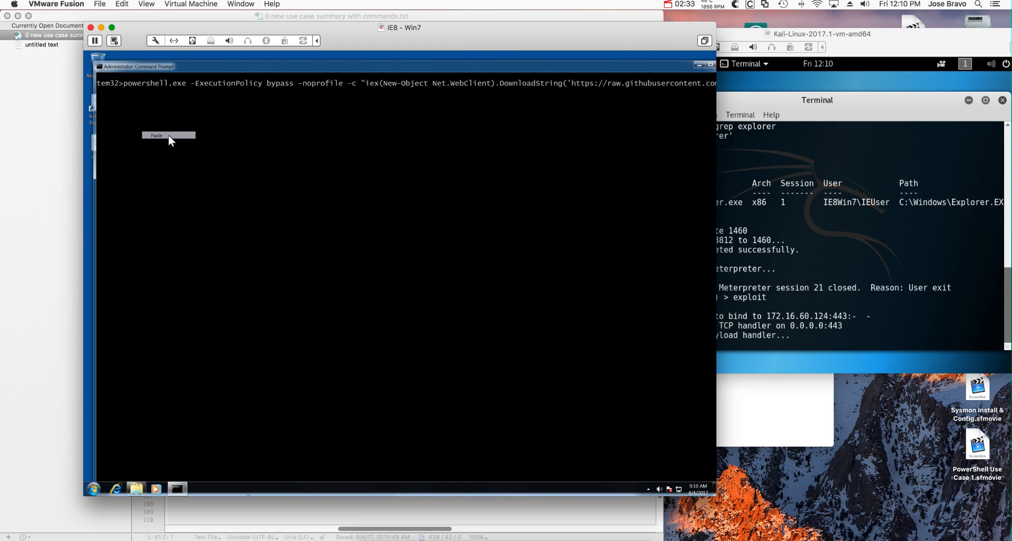
- Paste and run the PowerShell command injecting calc.dll into explorer on Win7
click(155, 135)
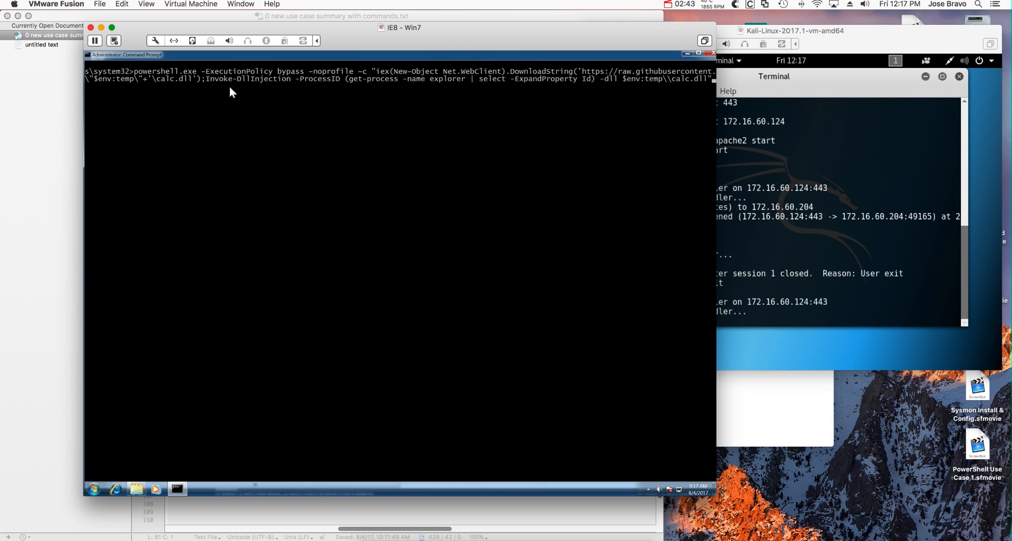
mouse_move(260, 80)
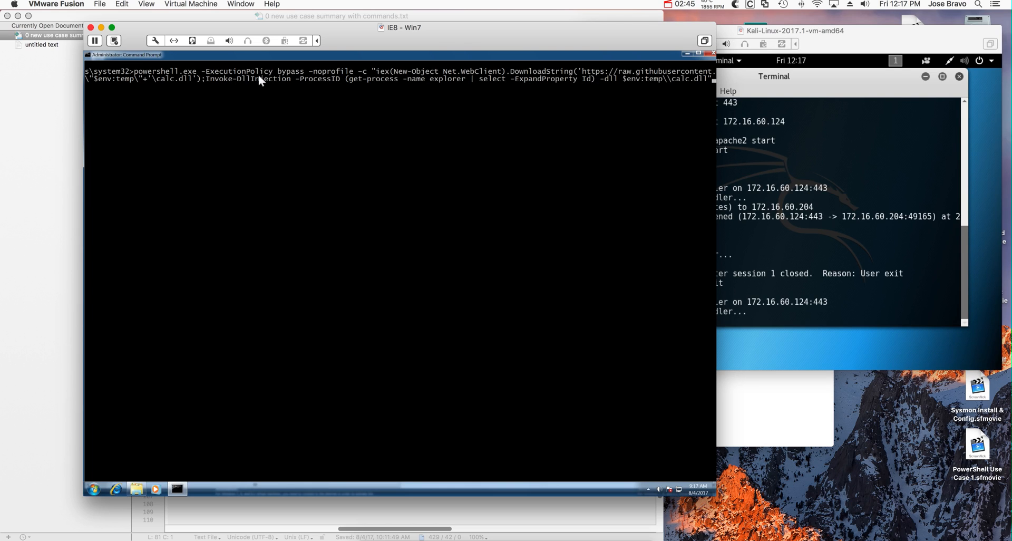
key(Return)
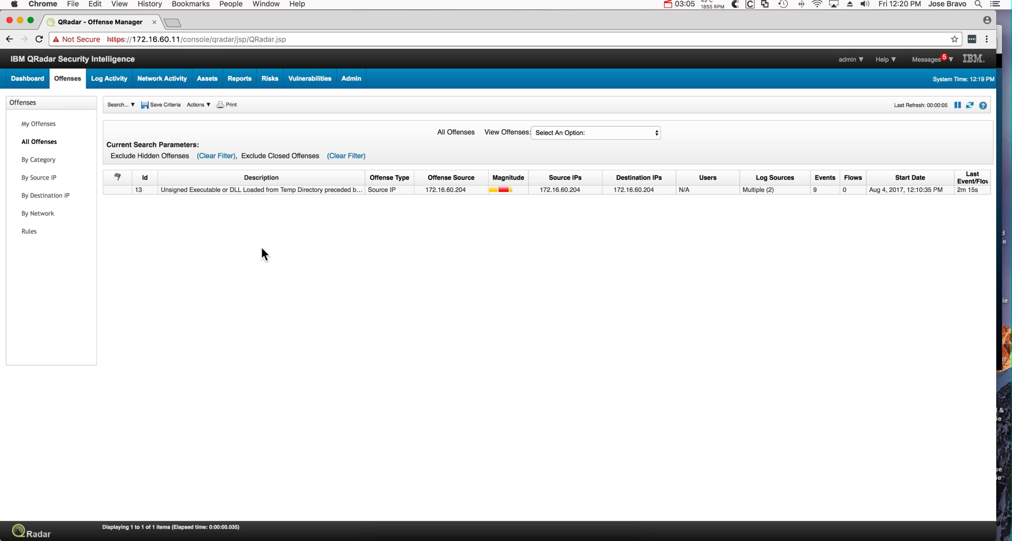
mouse_move(215, 194)
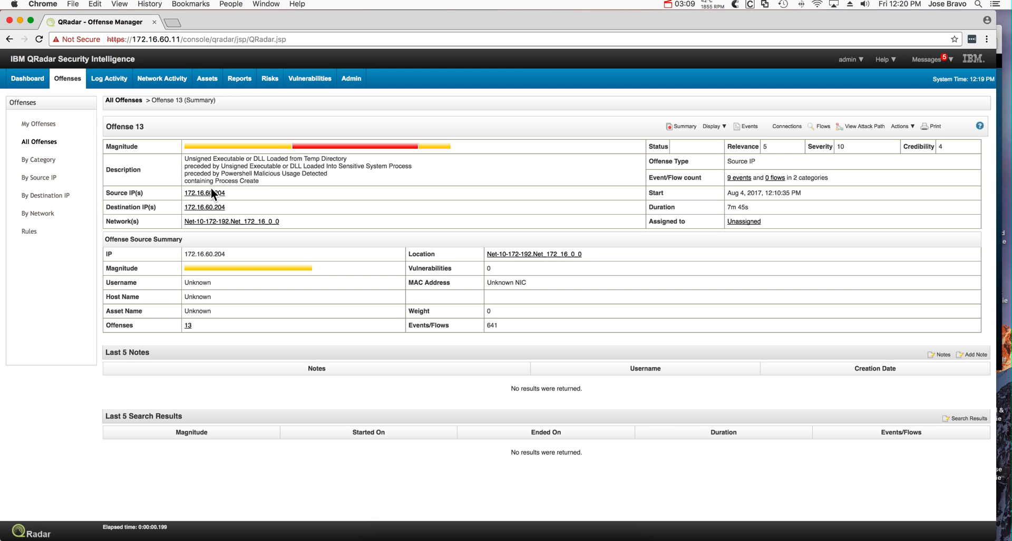
mouse_move(288, 193)
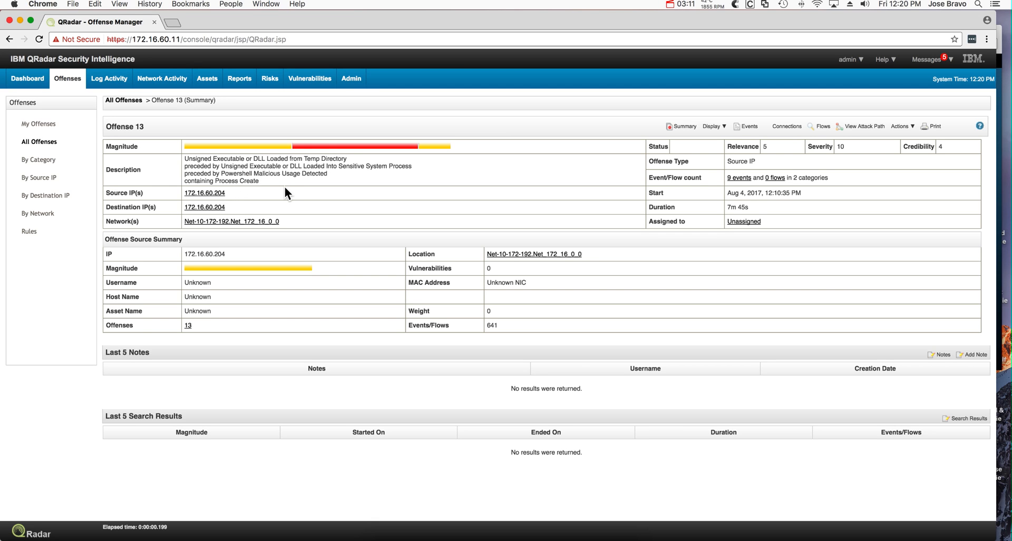
mouse_move(773, 228)
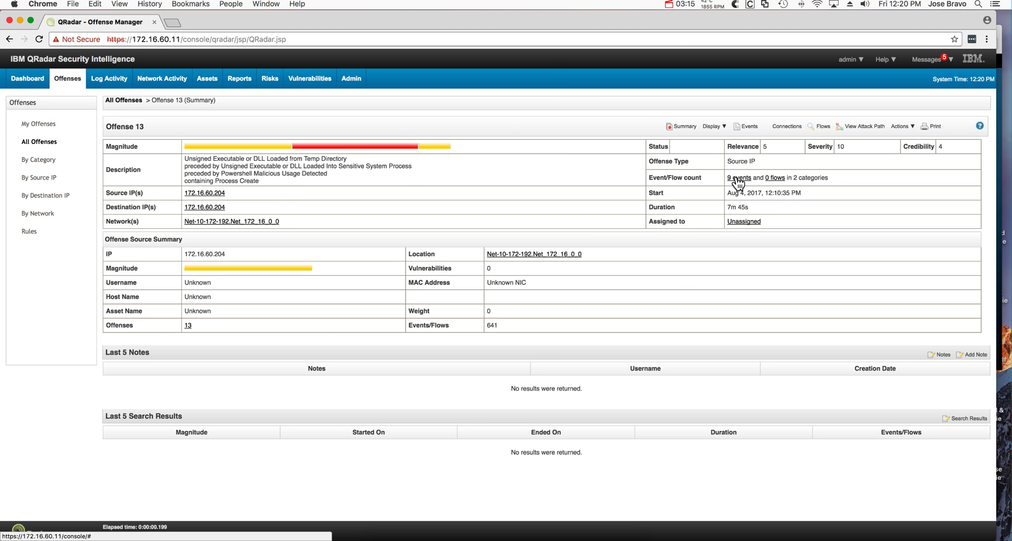
- List offense 13's nine events and open the Process Create event details
click(736, 178)
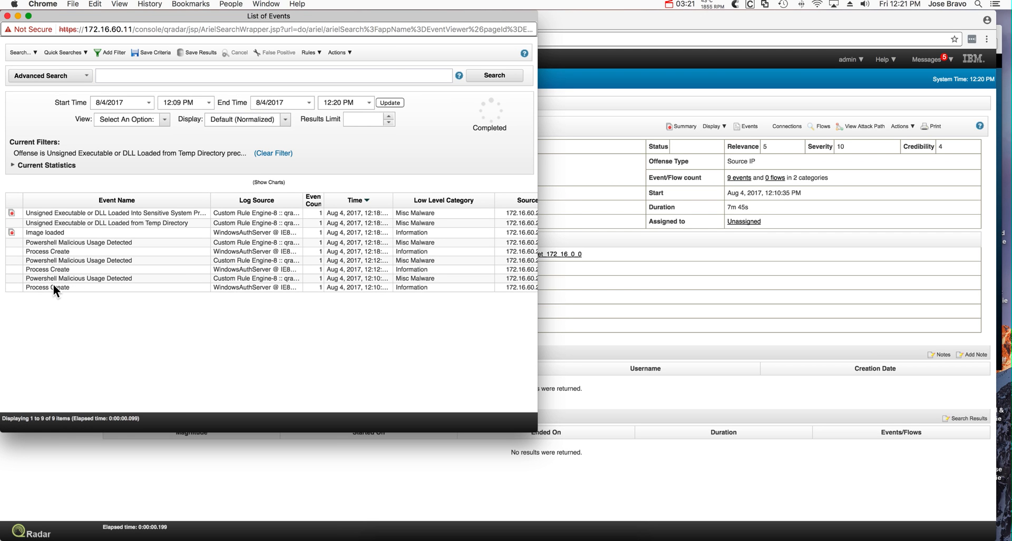
double_click(47, 287)
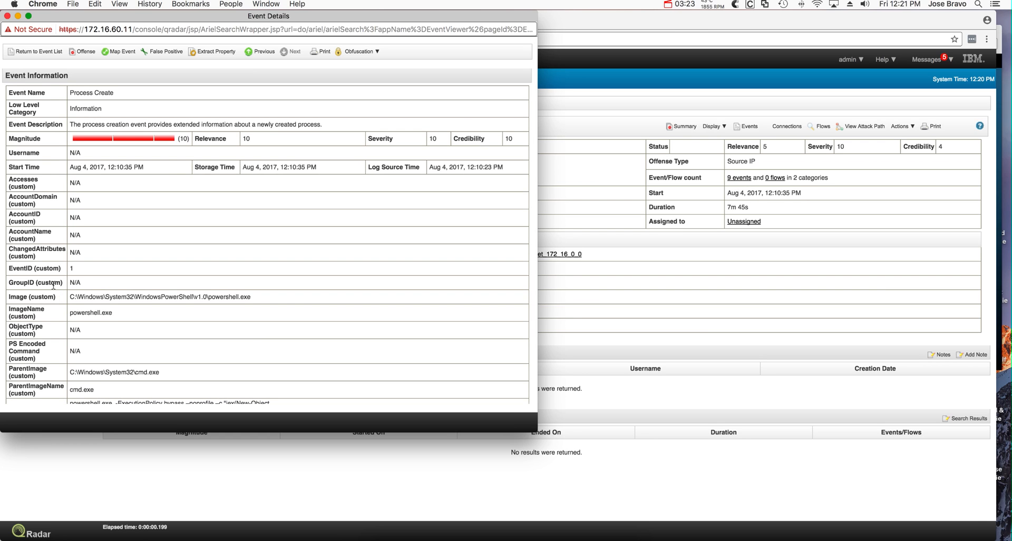
scroll(up, 3)
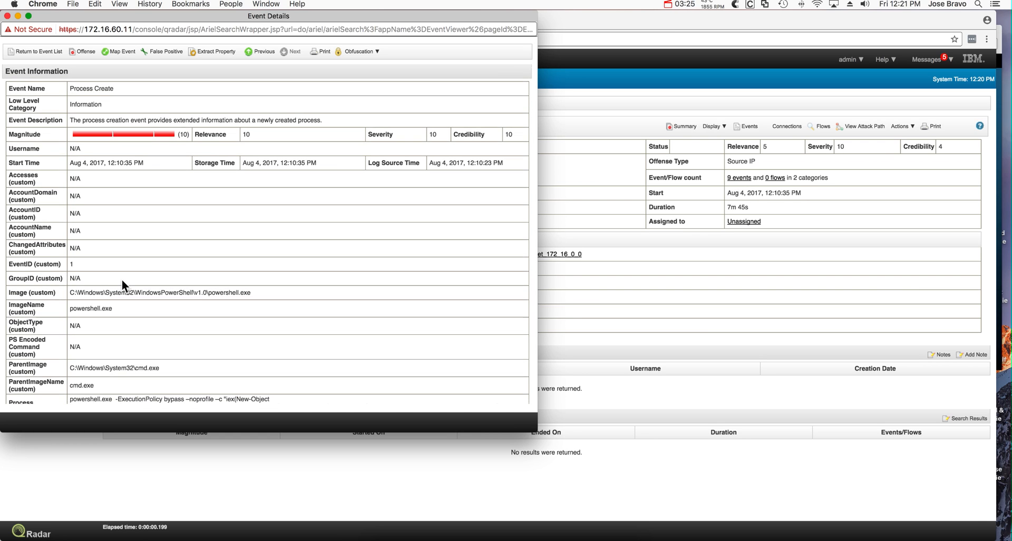
scroll(down, 3)
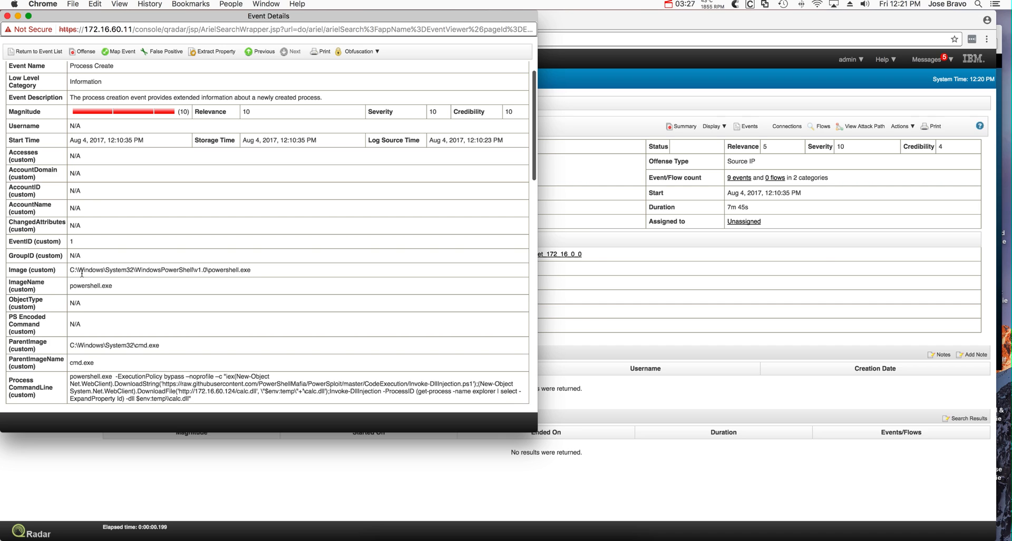
mouse_move(210, 281)
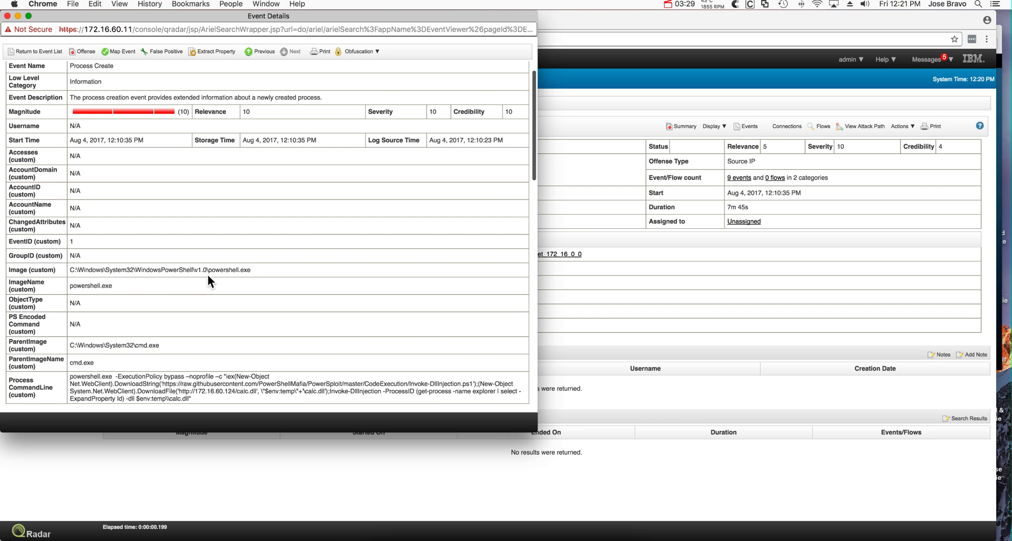
scroll(down, 3)
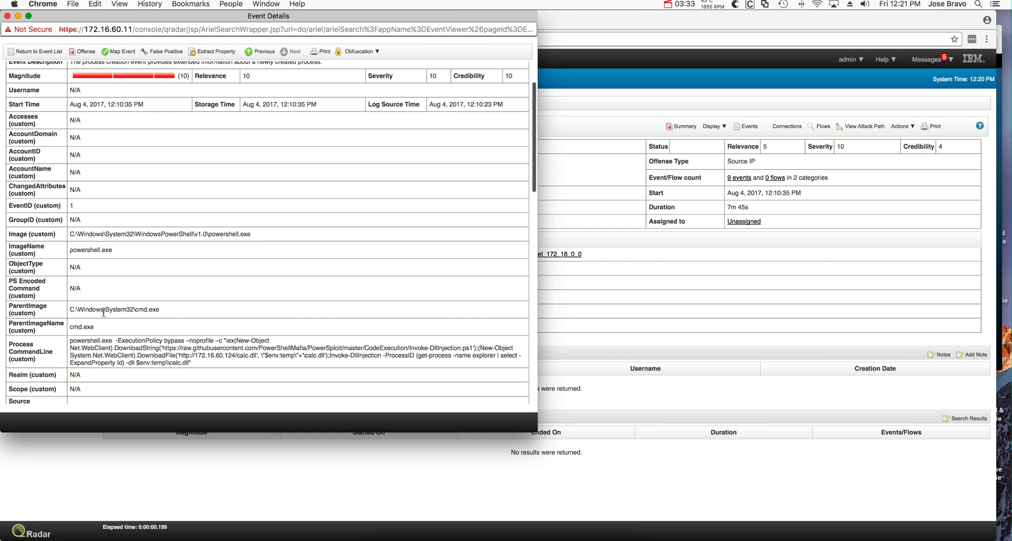
mouse_move(179, 319)
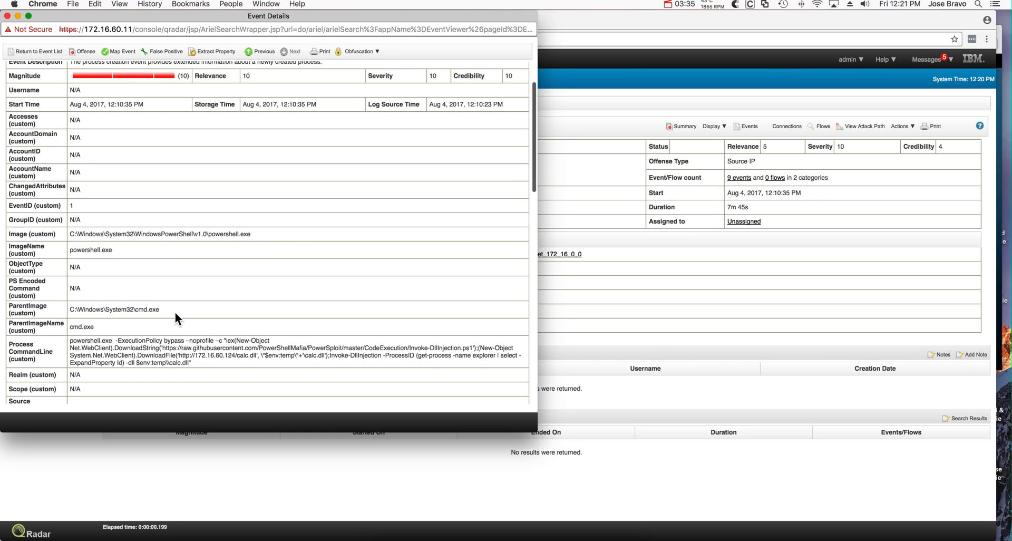
scroll(down, 3)
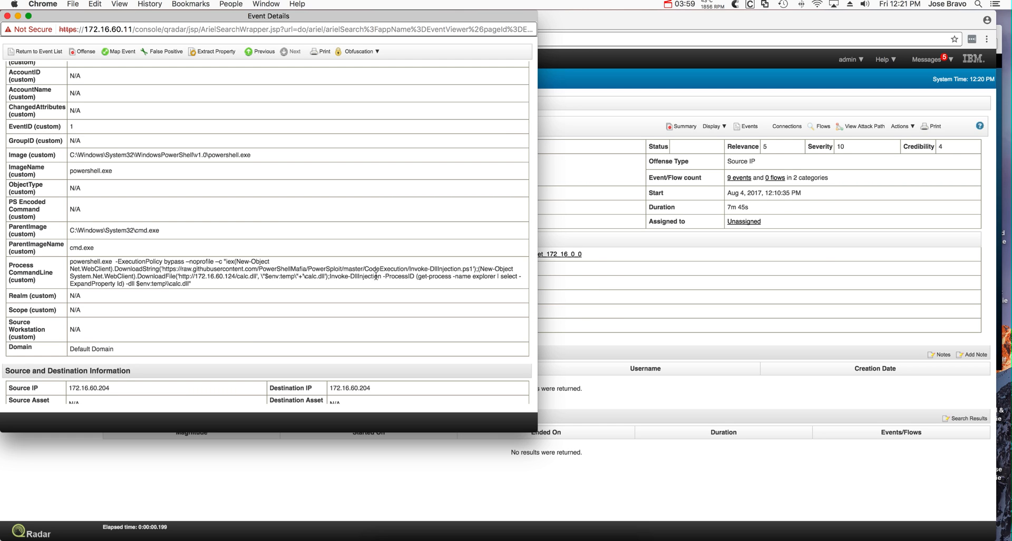
mouse_move(363, 251)
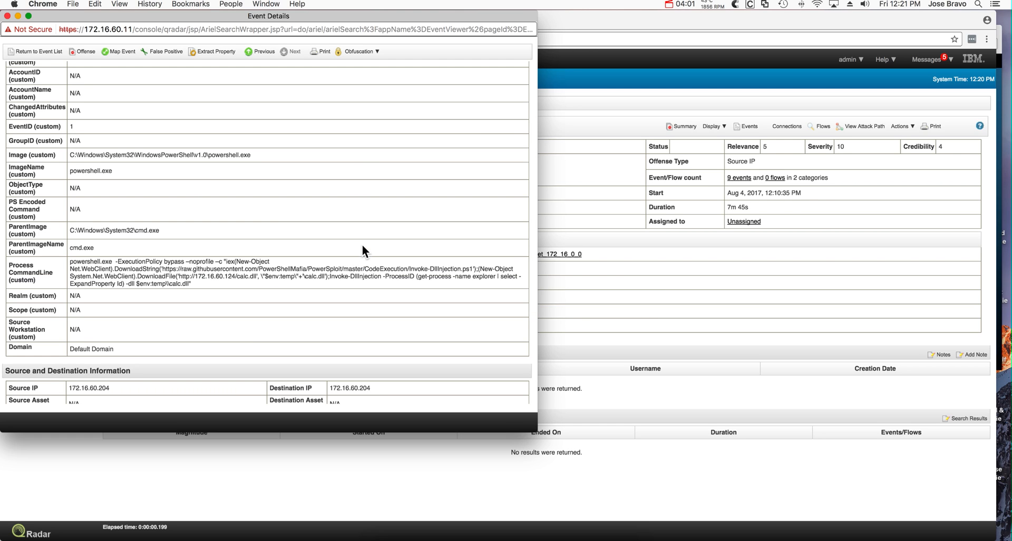
mouse_move(354, 269)
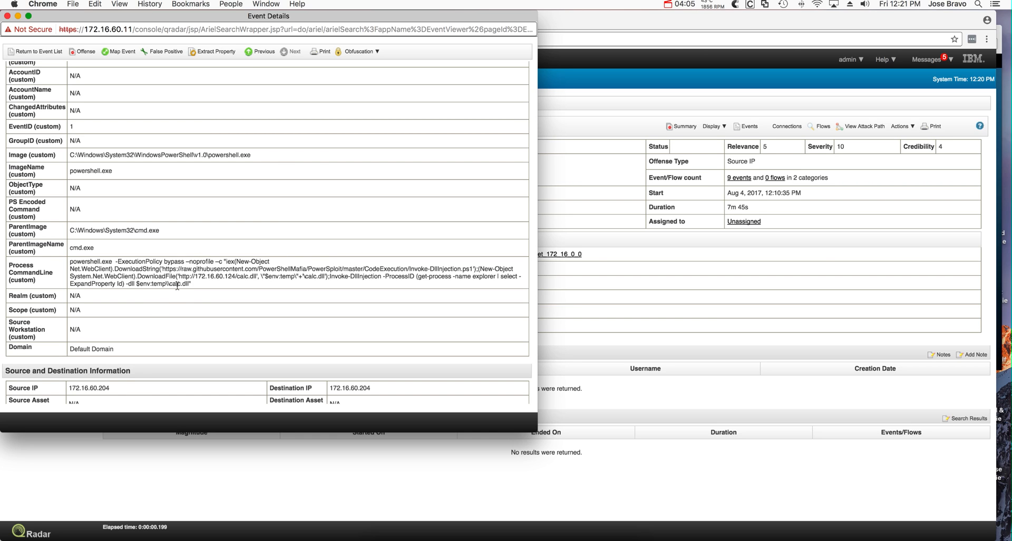
mouse_move(207, 290)
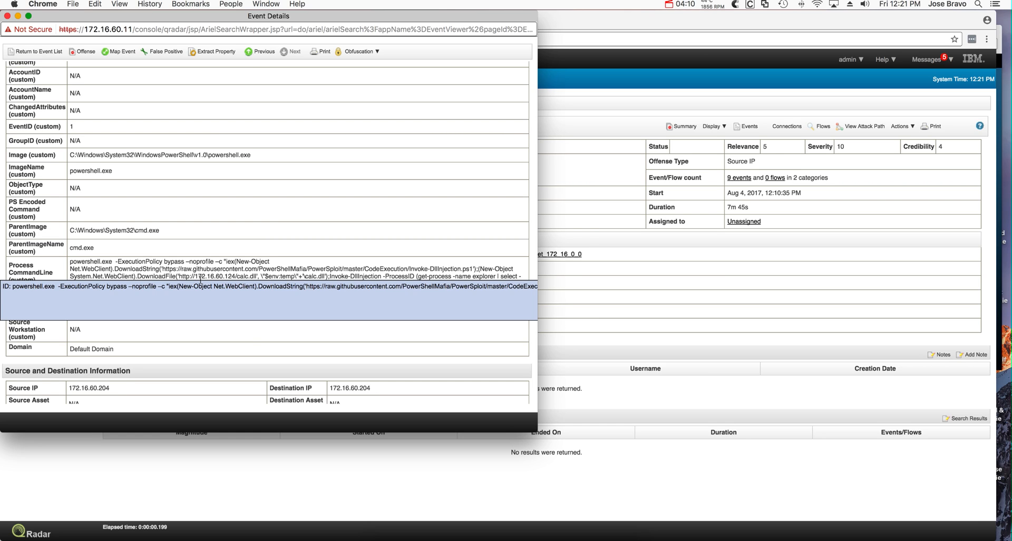
mouse_move(535, 297)
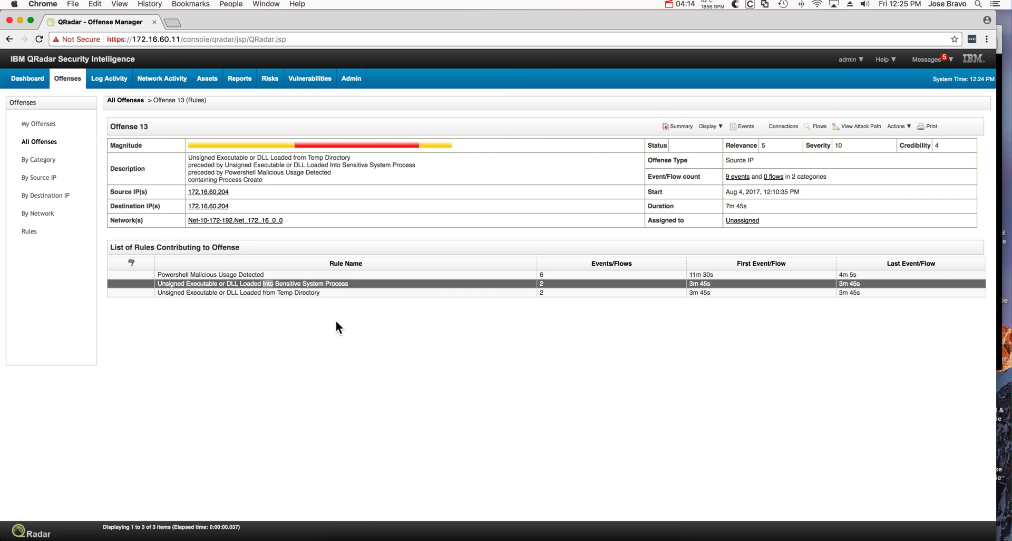
mouse_move(208, 281)
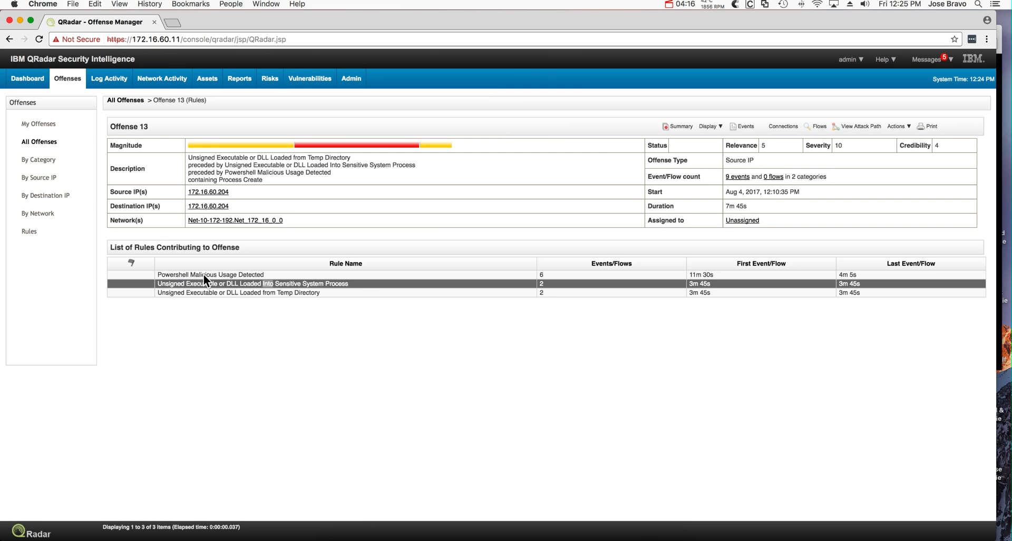
mouse_move(231, 289)
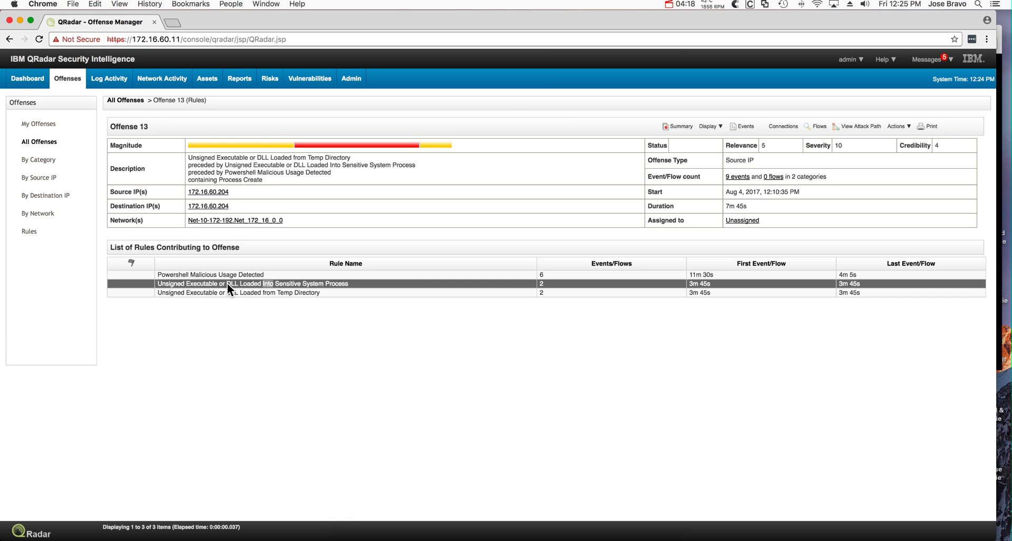
mouse_move(218, 289)
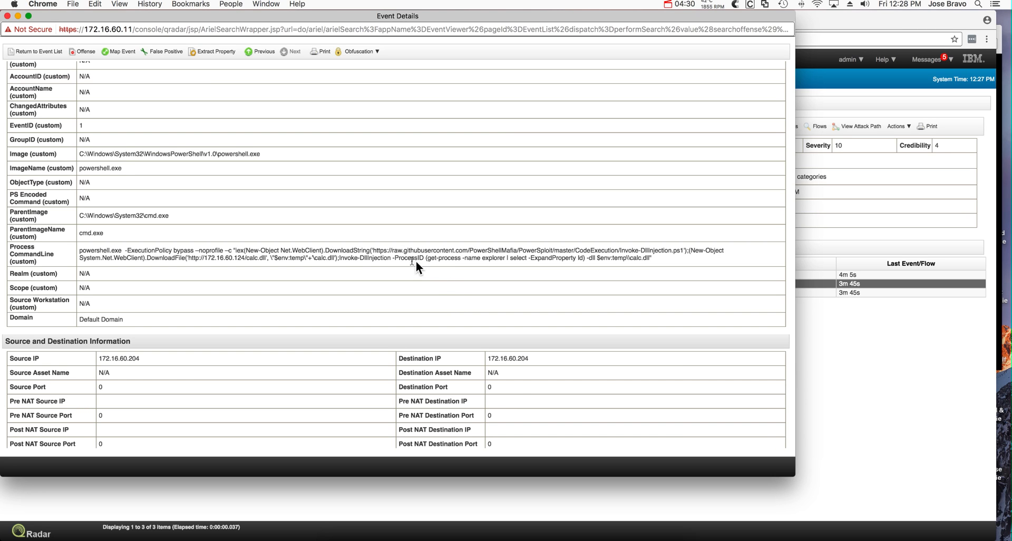
mouse_move(326, 251)
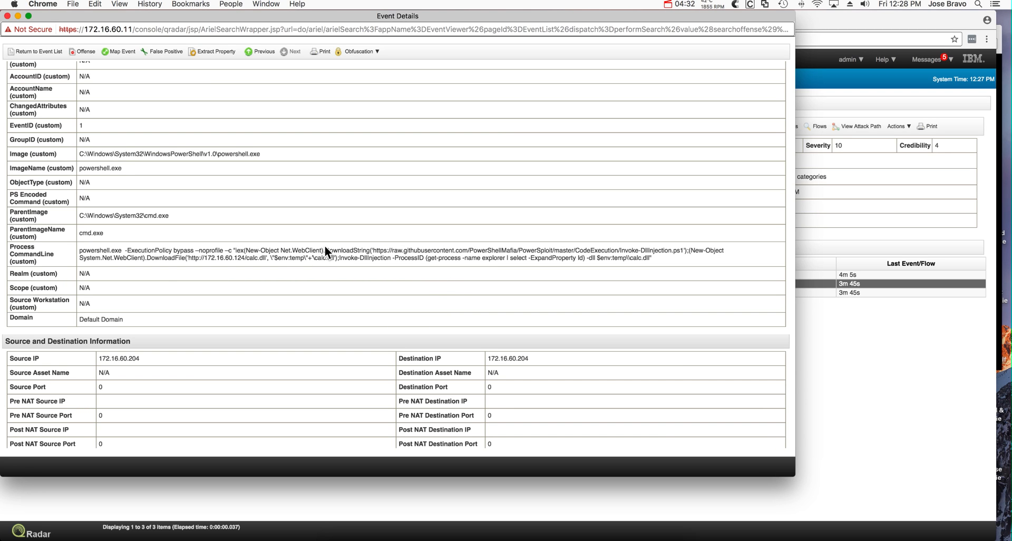
mouse_move(123, 255)
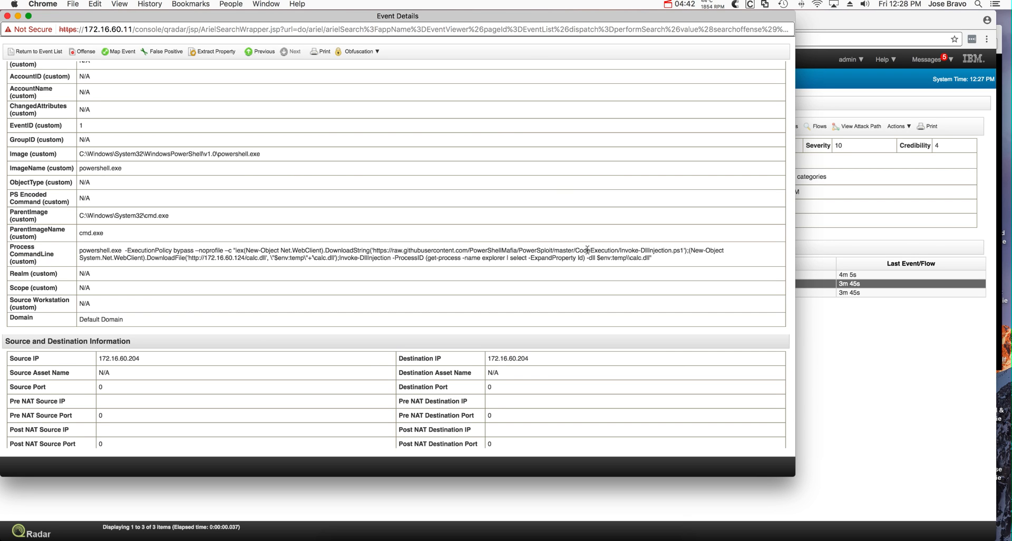
mouse_move(197, 251)
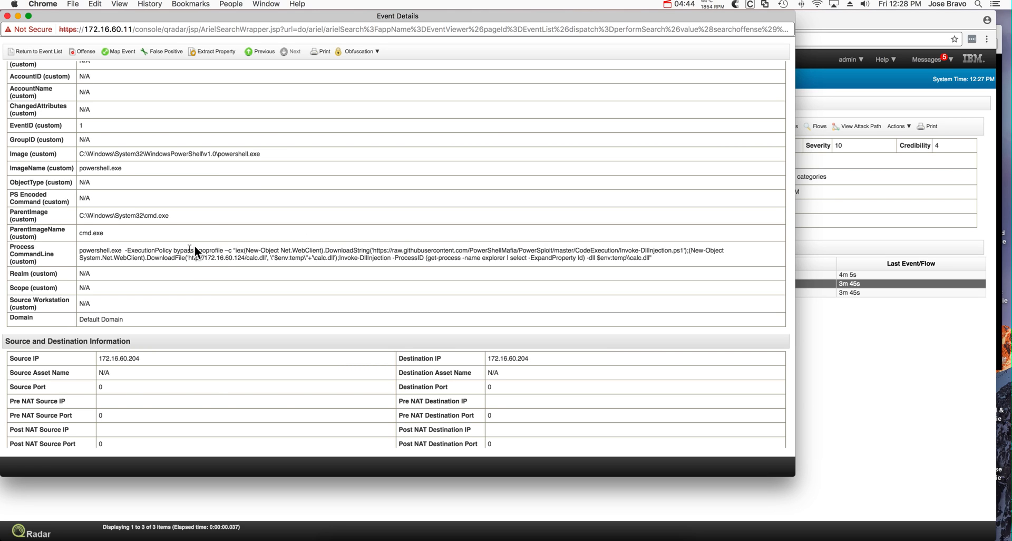
mouse_move(370, 269)
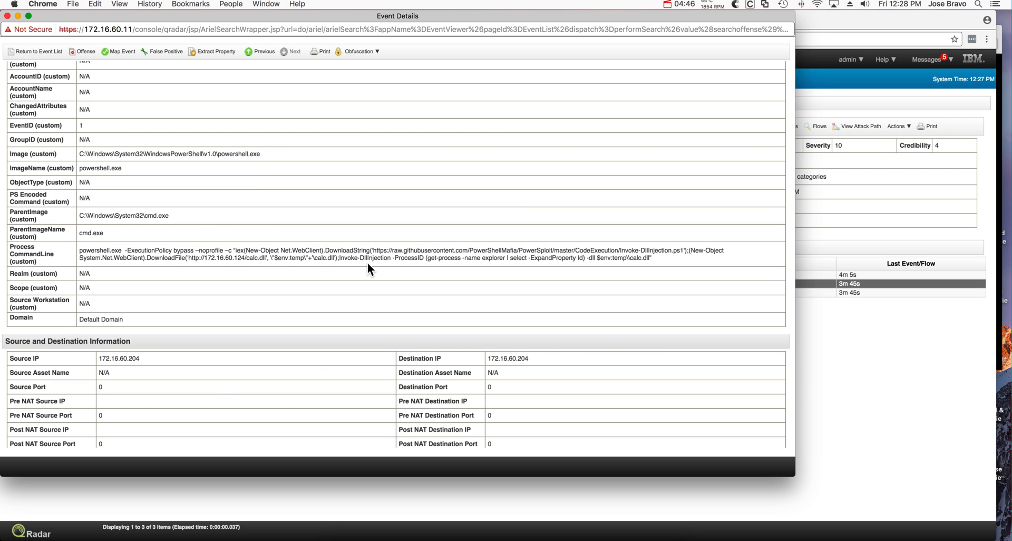